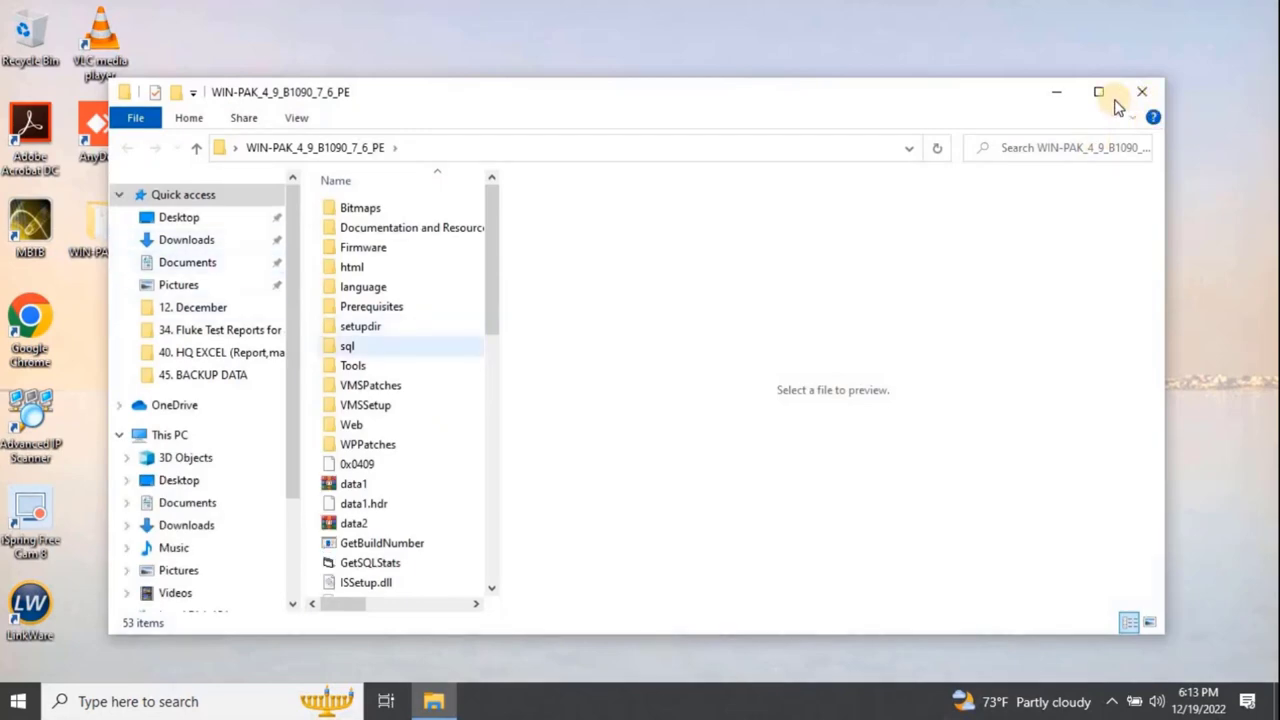
Step: Maximize the installer folder window and select the setup application file in its list
{"action": "left_click", "coordinate": [1098, 92]}
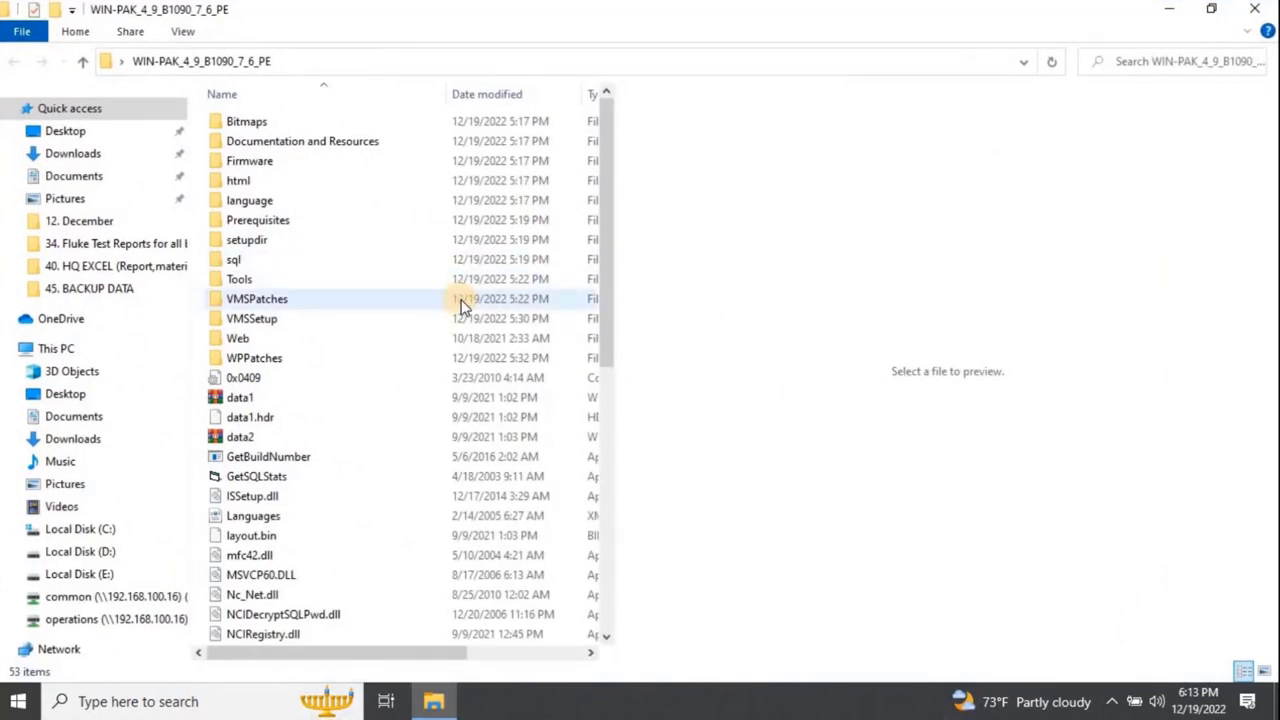
{"action": "scroll", "scroll_direction": "down", "scroll_amount": 3}
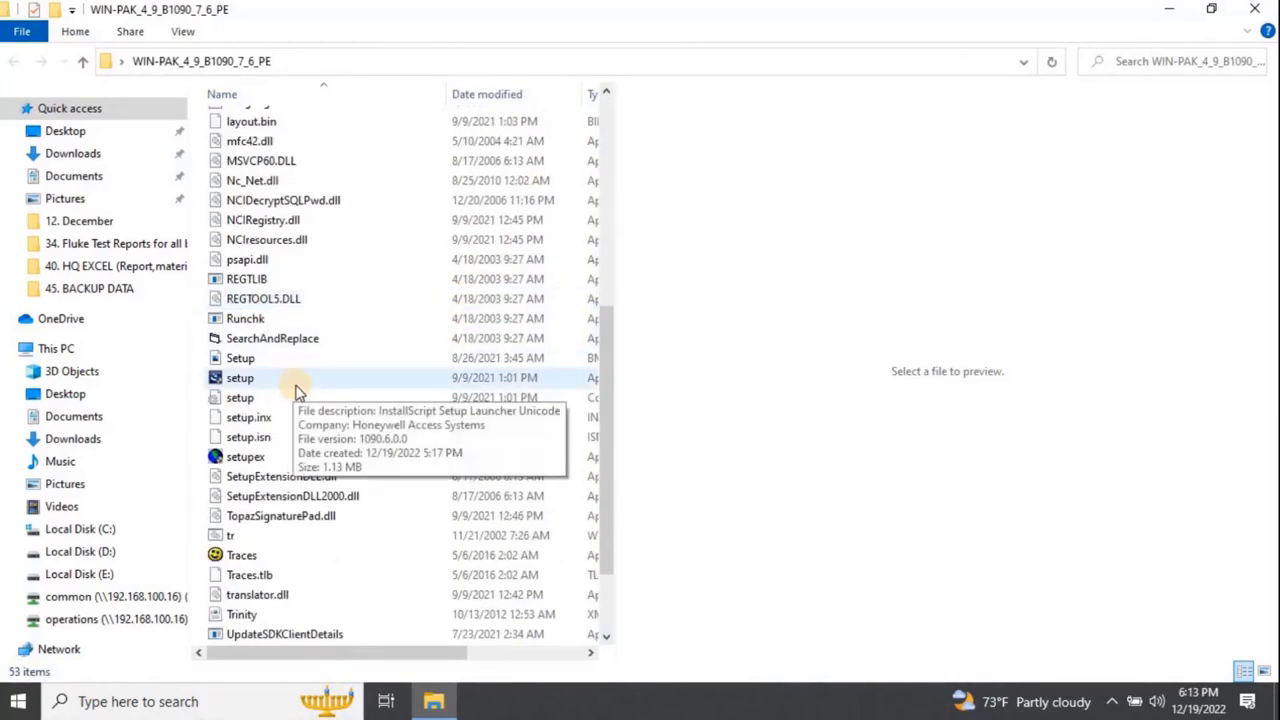
{"action": "left_click", "coordinate": [240, 376]}
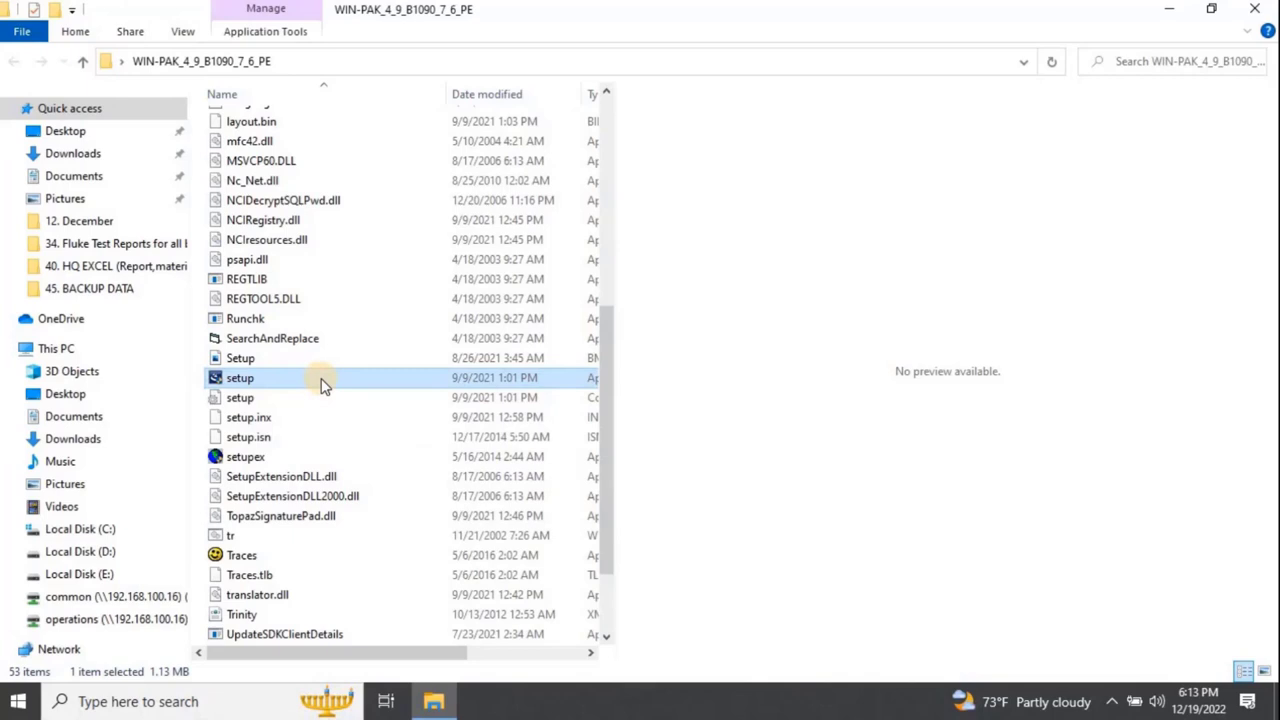
{"action": "mouse_move", "coordinate": [320, 378]}
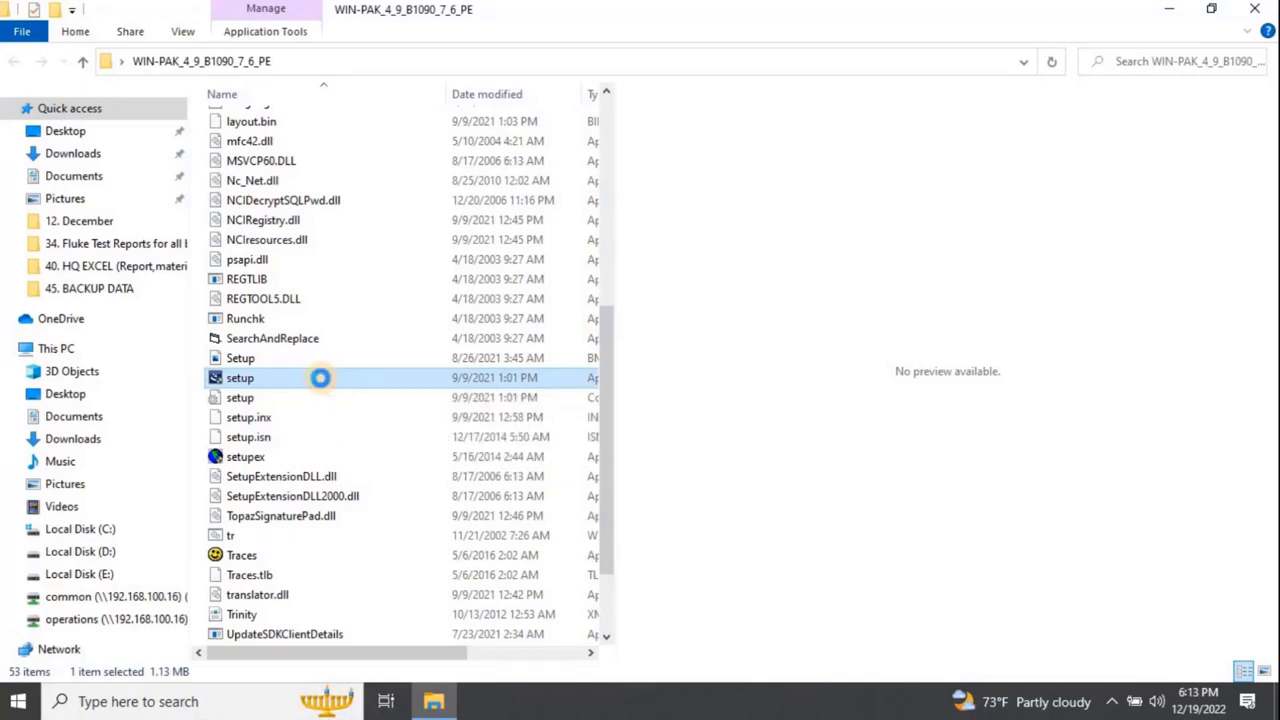
{"action": "right_click", "coordinate": [240, 376]}
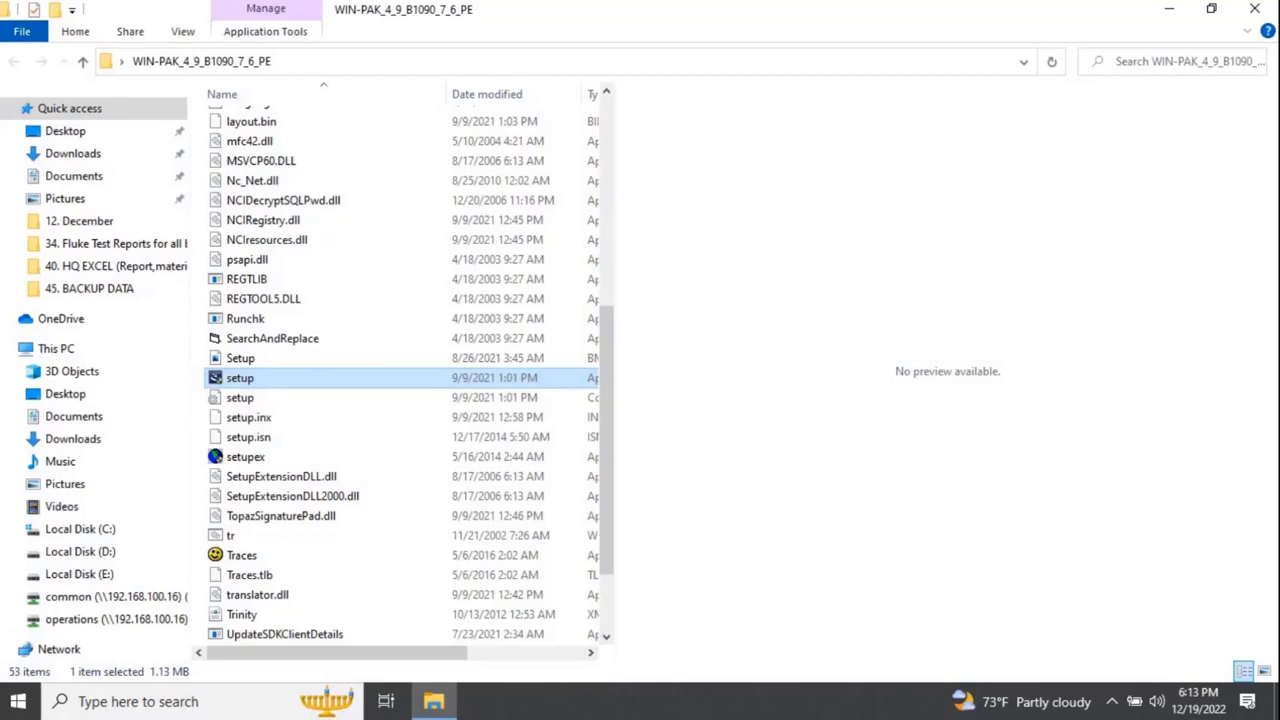
Step: Launch setup, pass the welcome and services notices, and accept the license agreement
{"action": "double_click", "coordinate": [240, 376]}
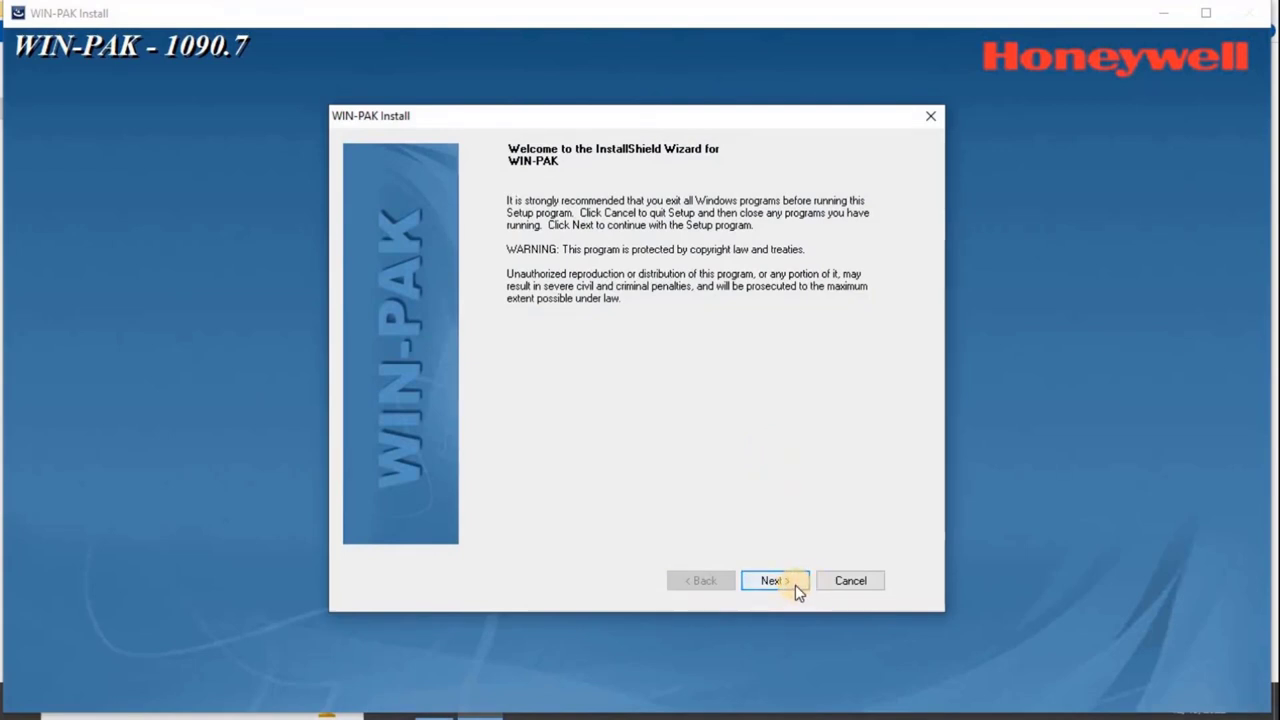
{"action": "left_click", "coordinate": [772, 580]}
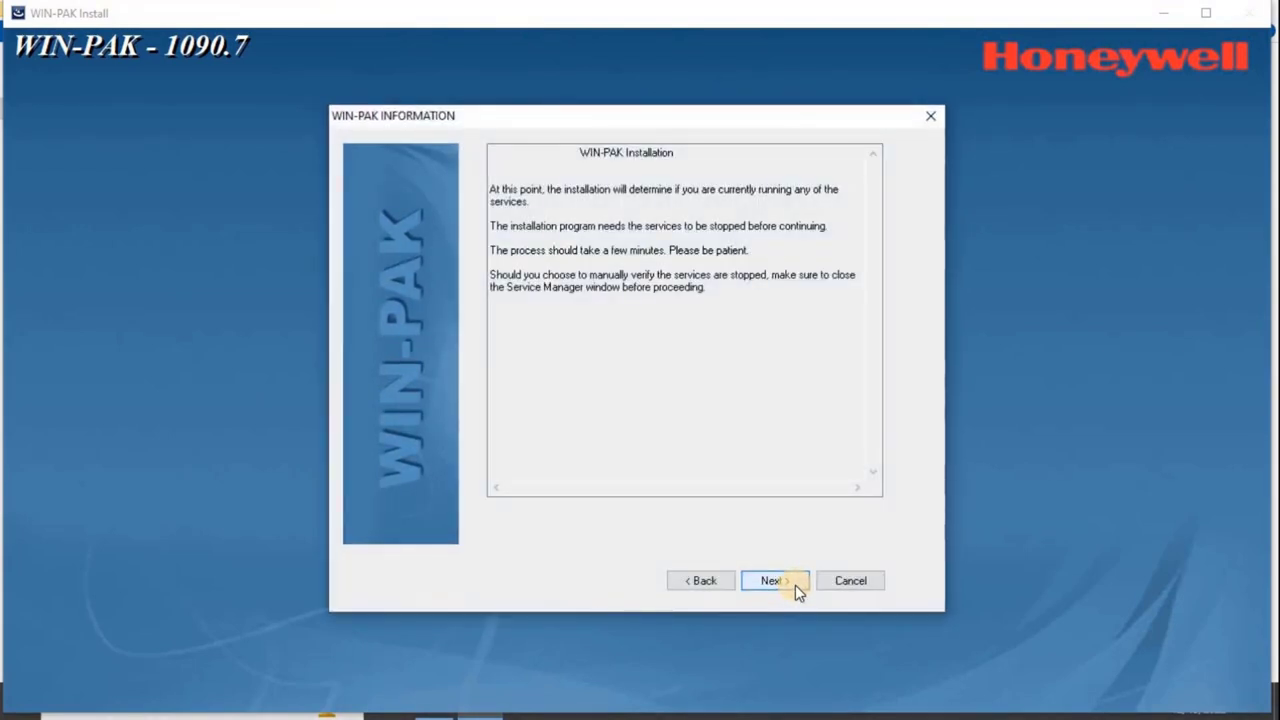
{"action": "left_click", "coordinate": [772, 580]}
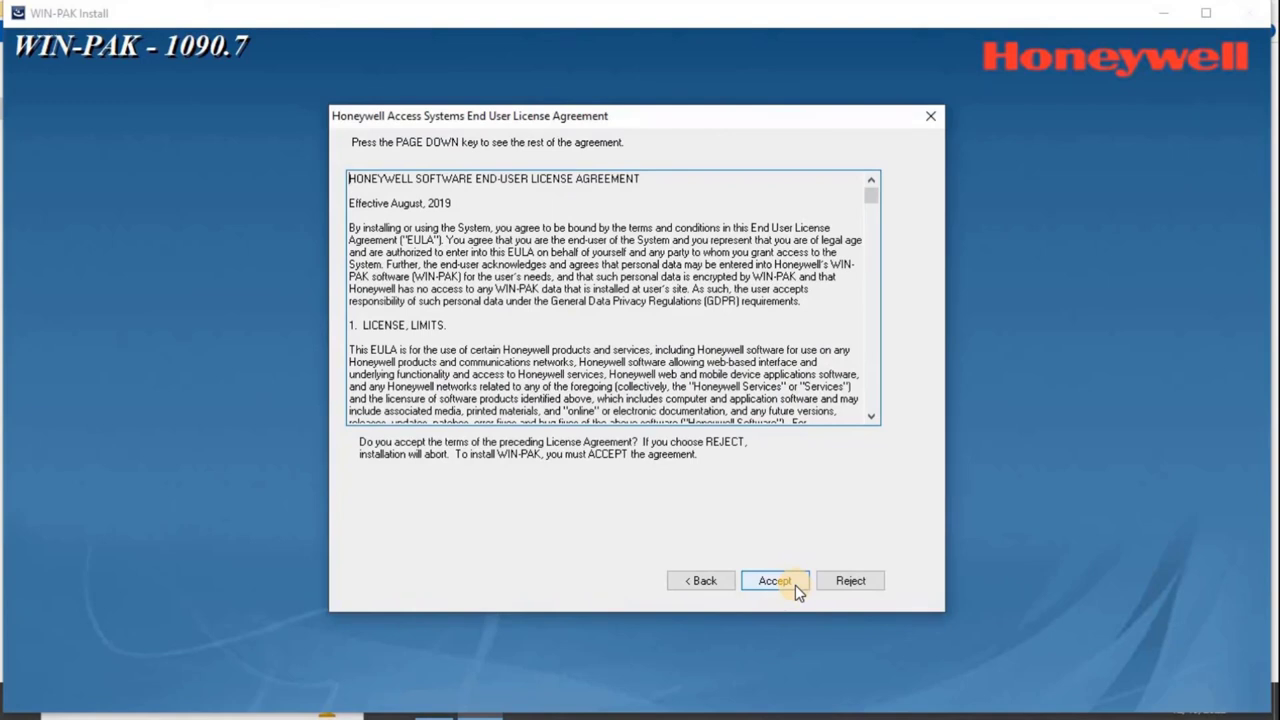
{"action": "left_click", "coordinate": [776, 580]}
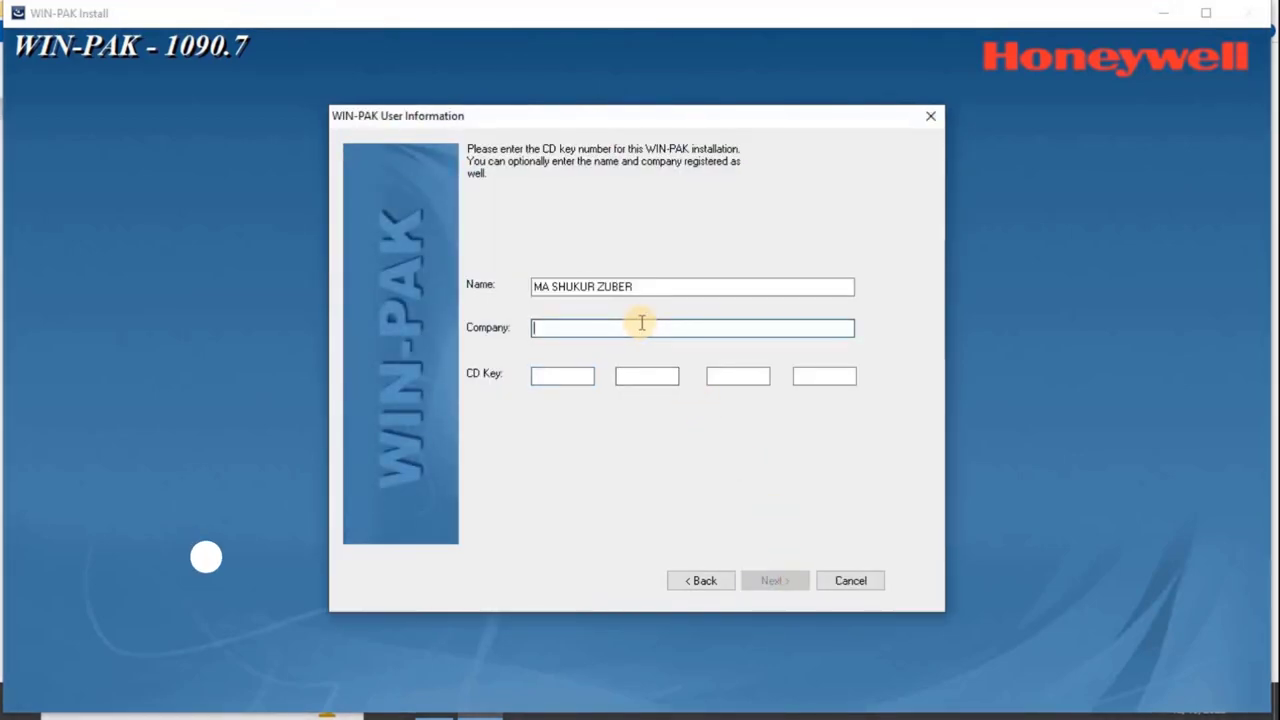
Step: Enter Honeywell as company with the CD key and acknowledge the valid-key message
{"action": "type", "text": "Honeywell"}
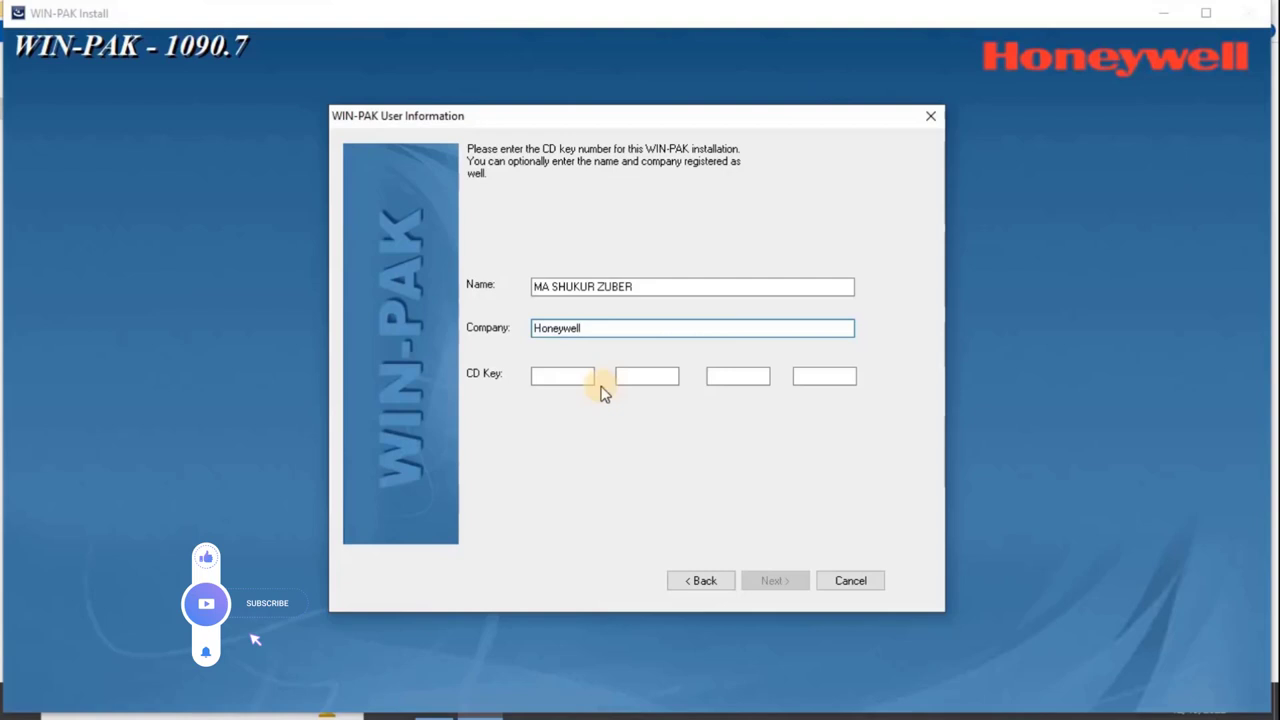
{"action": "left_click", "coordinate": [562, 376]}
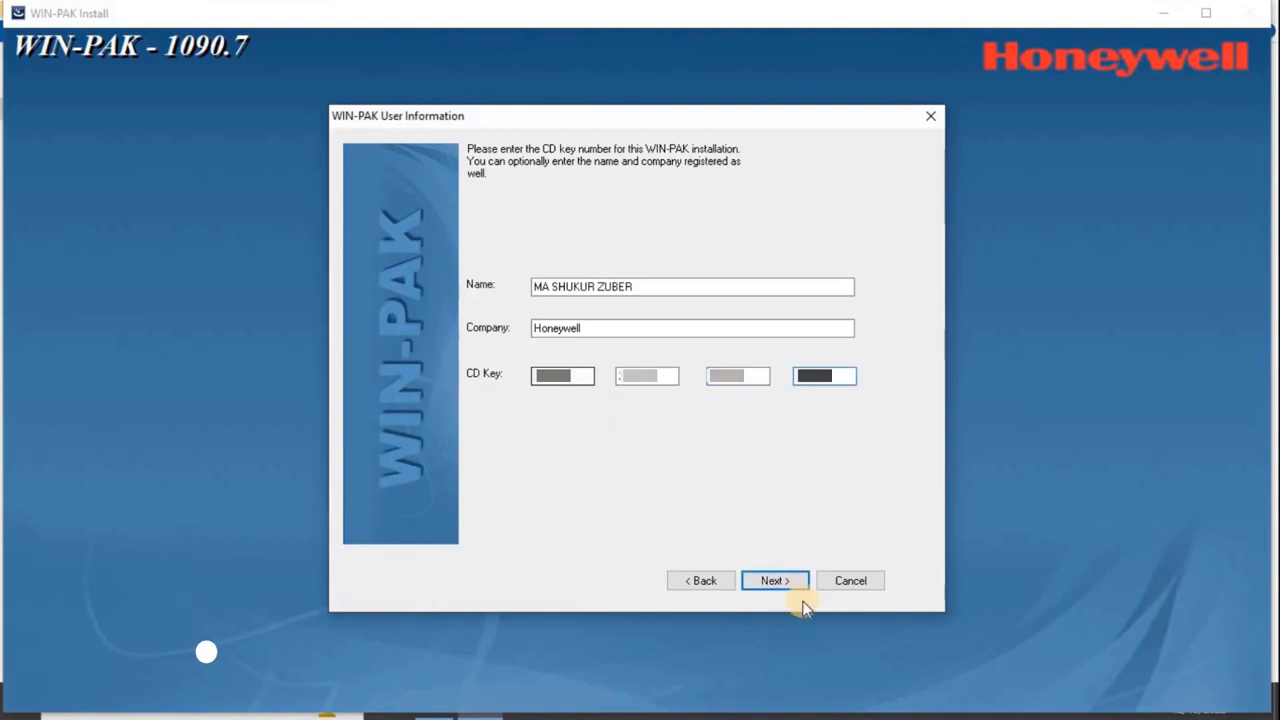
{"action": "left_click", "coordinate": [774, 580]}
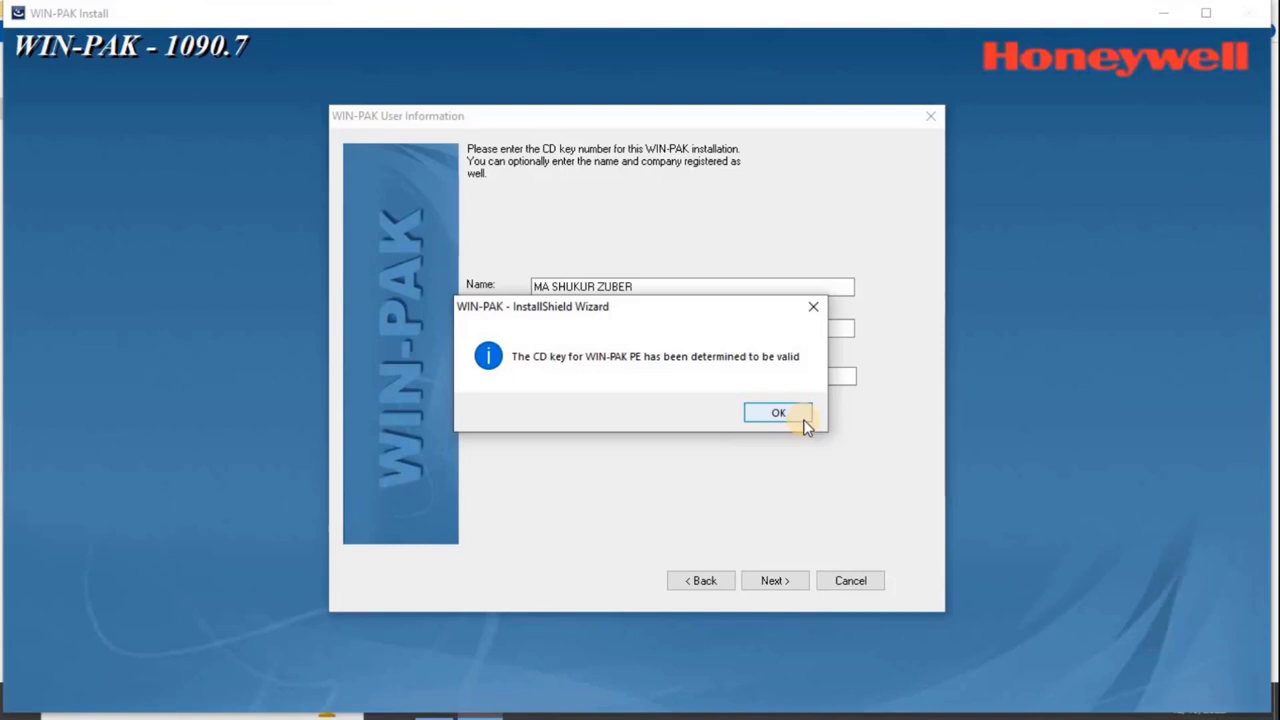
{"action": "left_click", "coordinate": [776, 412]}
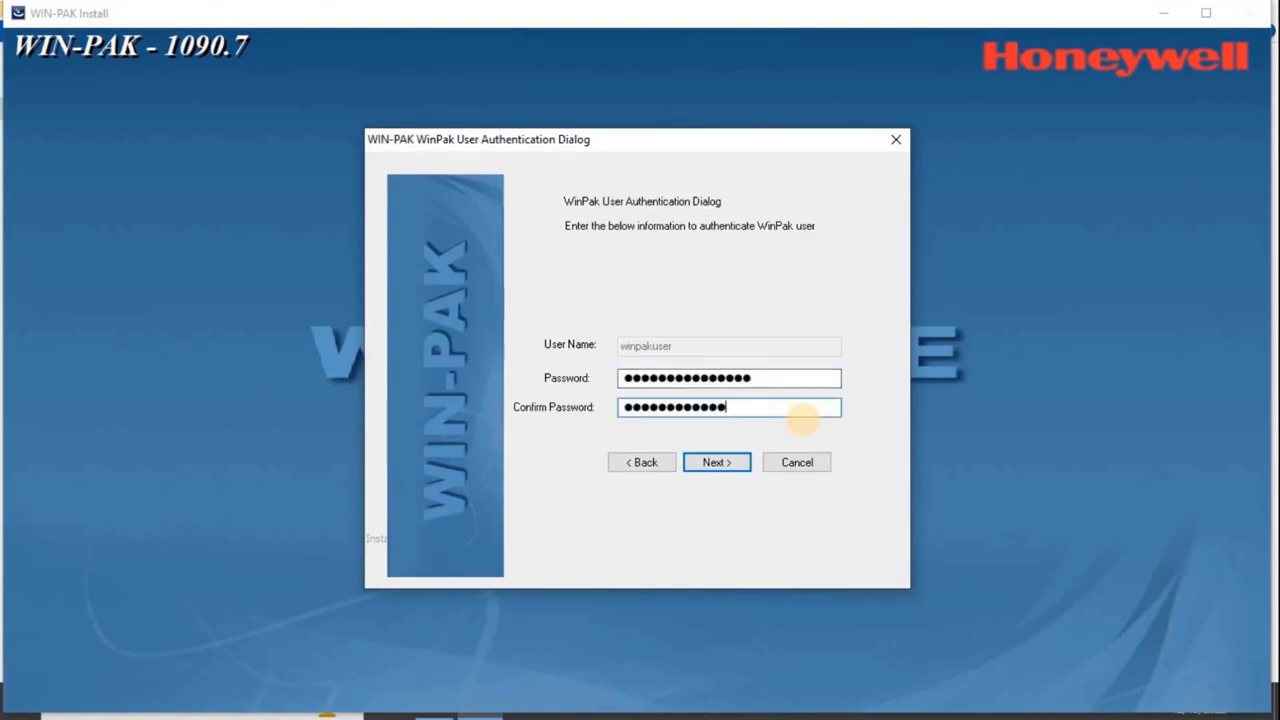
Step: Submit the WinPak password, choose Custom workstation deployment and Complete Installation setup type
{"action": "left_click", "coordinate": [716, 462]}
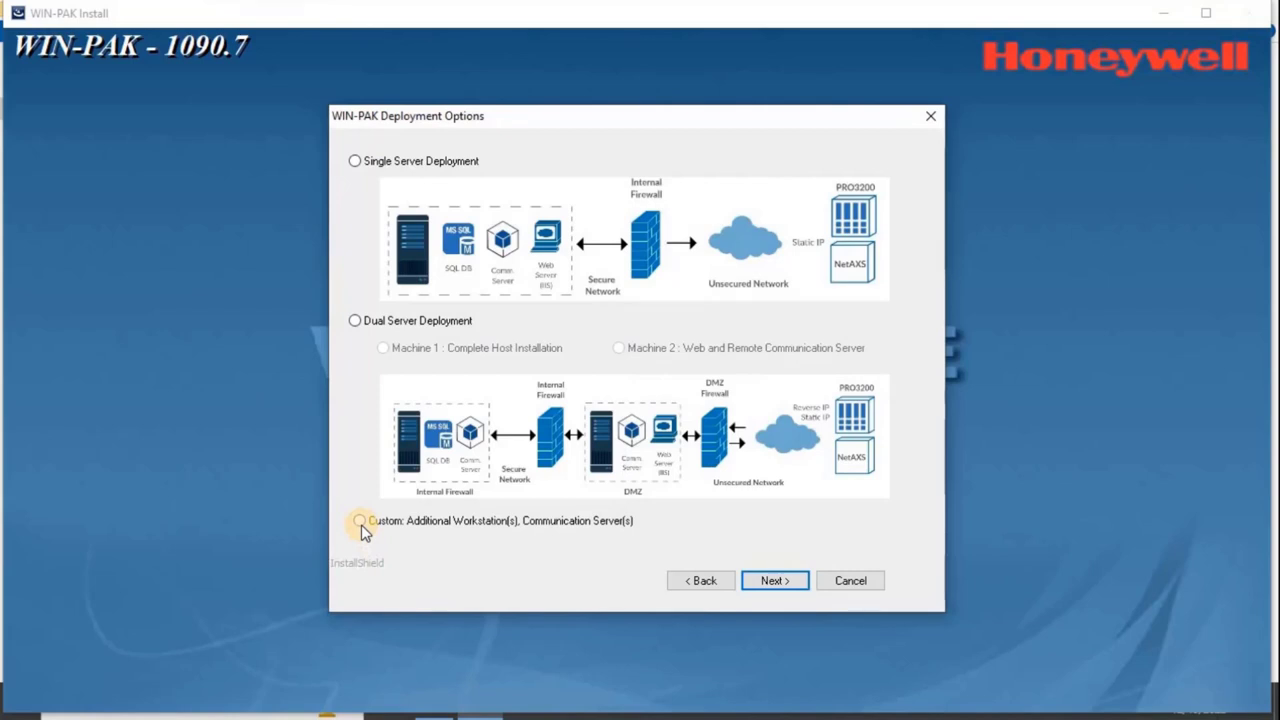
{"action": "left_click", "coordinate": [360, 520]}
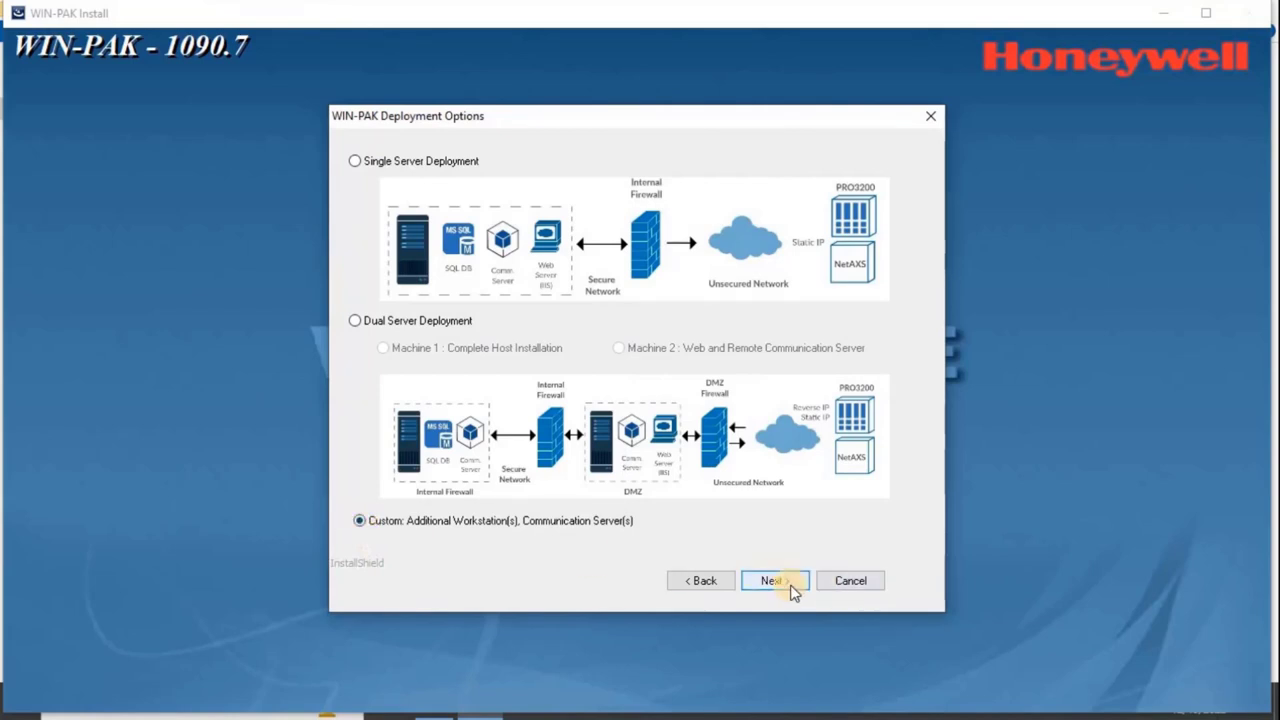
{"action": "left_click", "coordinate": [776, 580]}
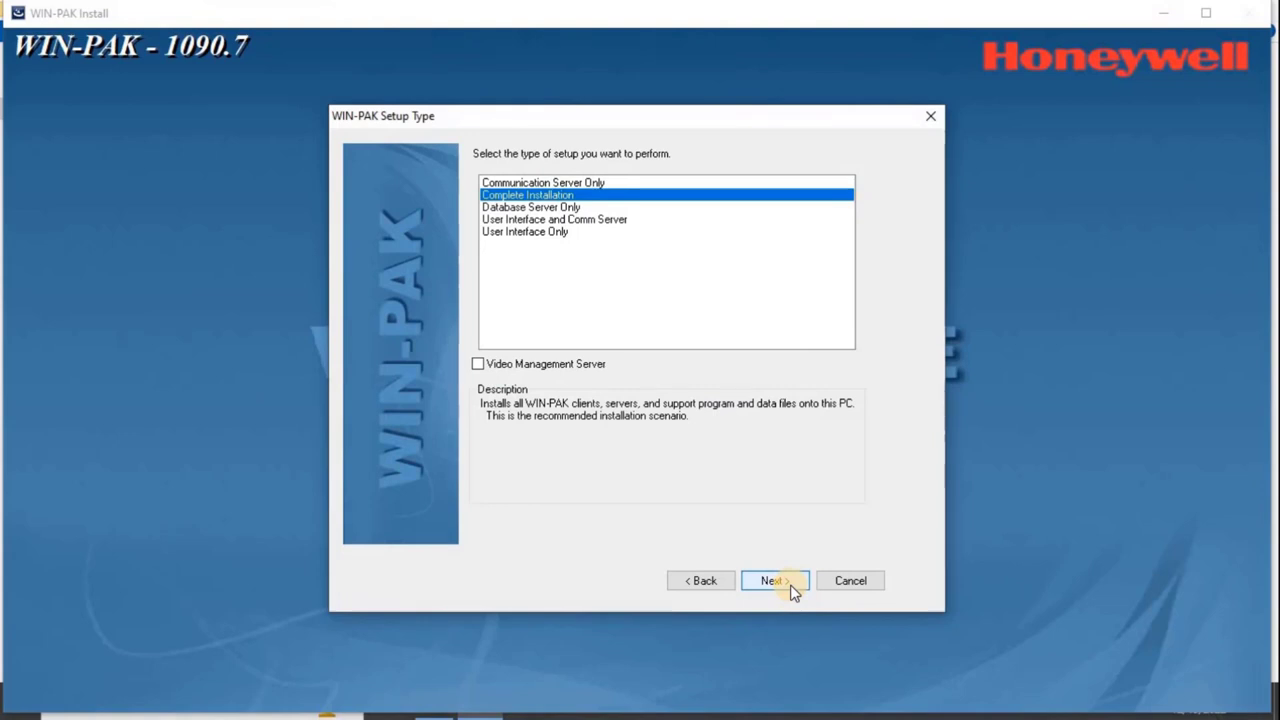
{"action": "left_click", "coordinate": [776, 580]}
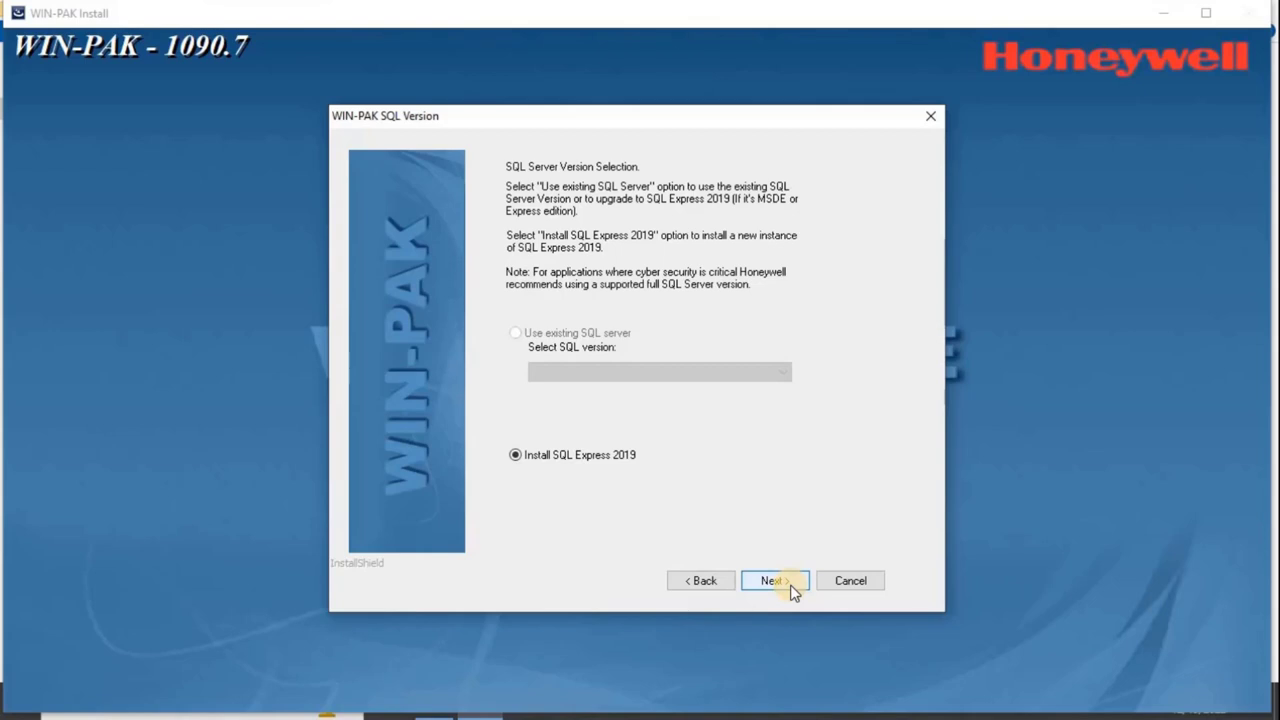
Step: Keep SQL Express 2019 and connect to MSSQLSERVER using Windows Authentication
{"action": "left_click", "coordinate": [776, 580]}
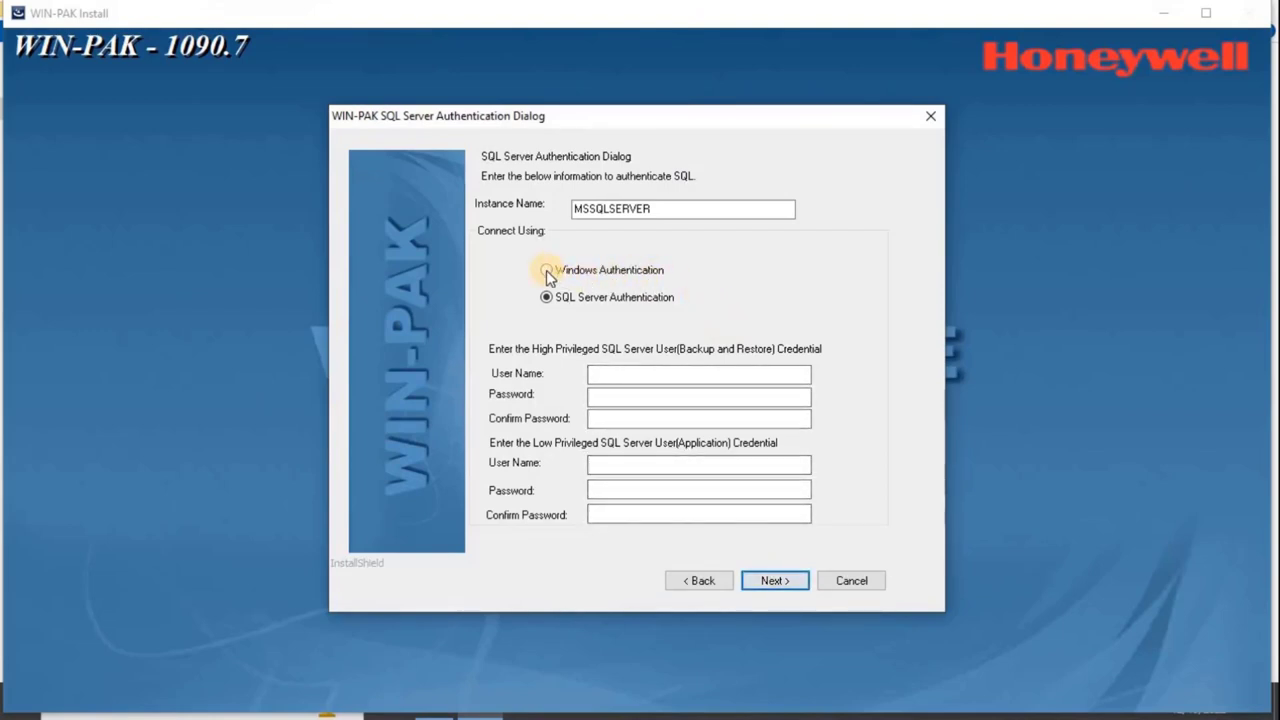
{"action": "left_click", "coordinate": [548, 270]}
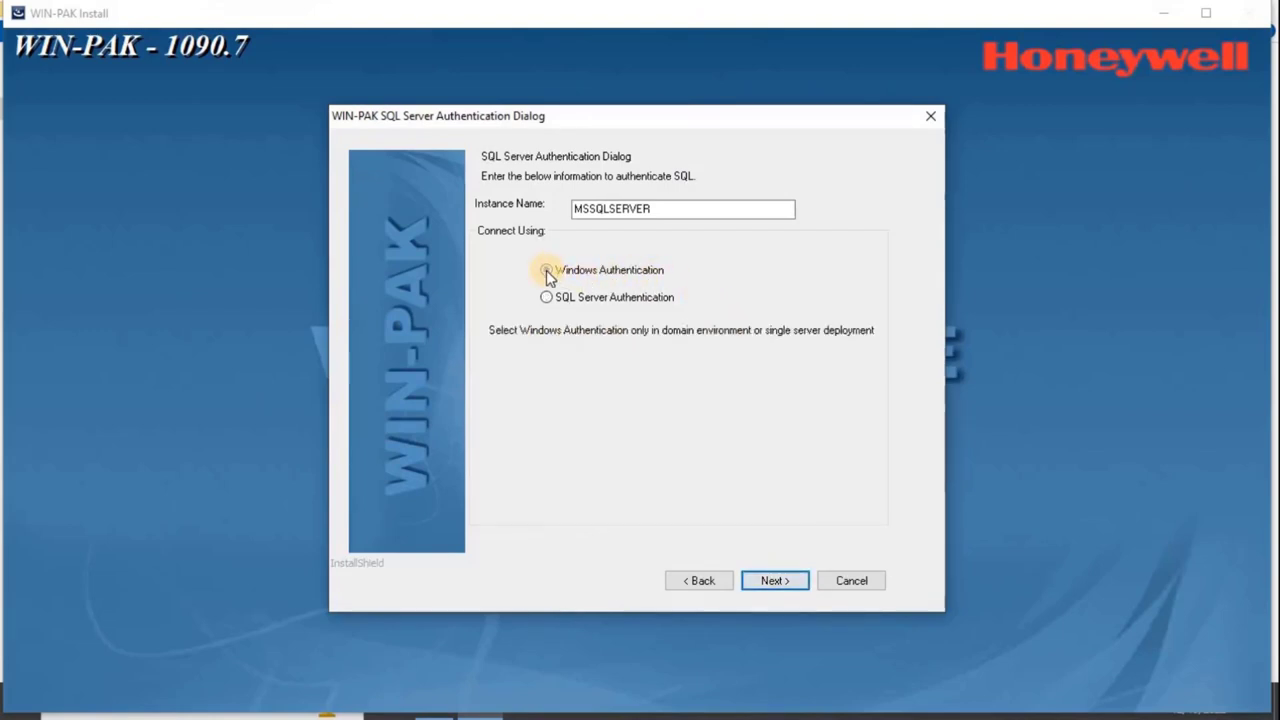
{"action": "left_click", "coordinate": [548, 268]}
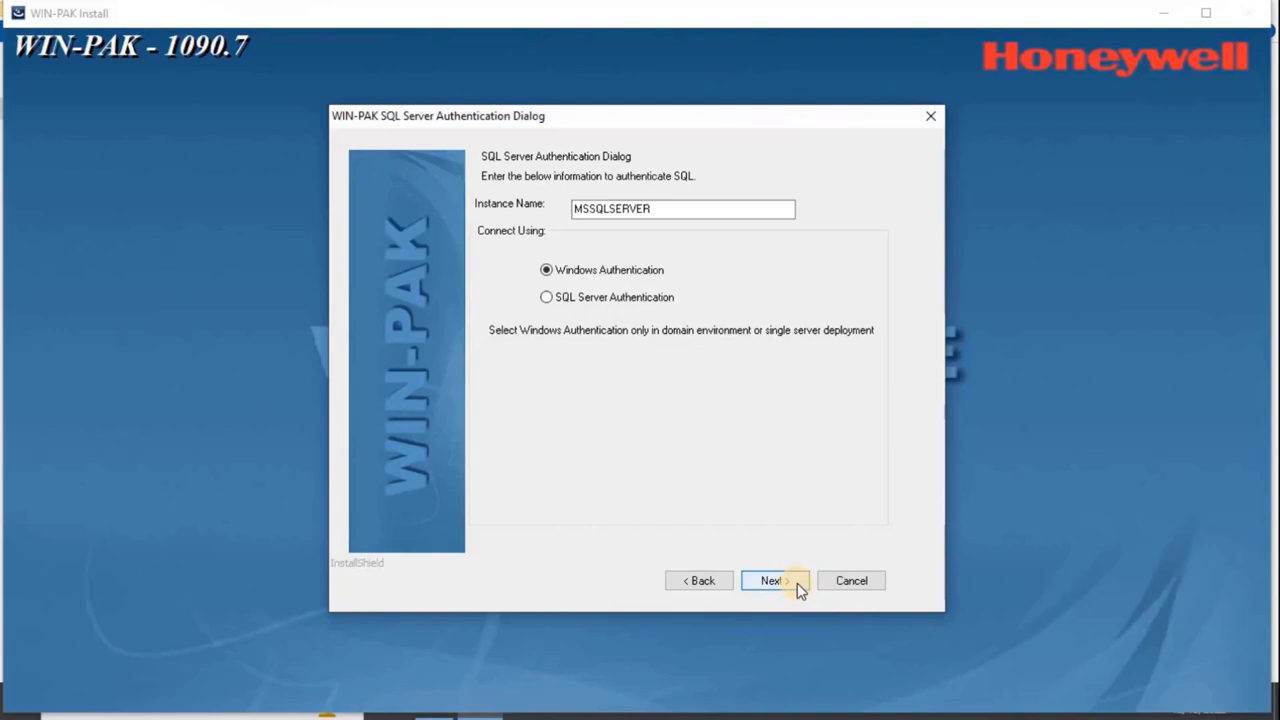
{"action": "left_click", "coordinate": [772, 580]}
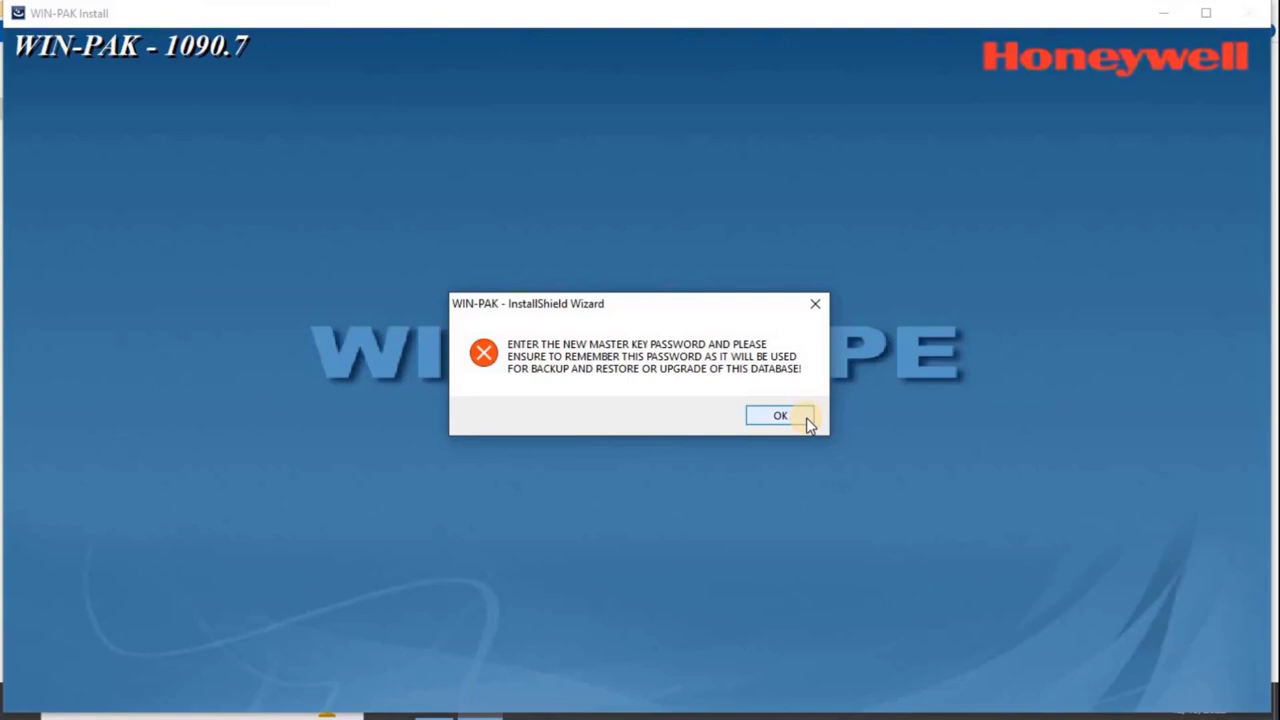
{"action": "left_click", "coordinate": [780, 414]}
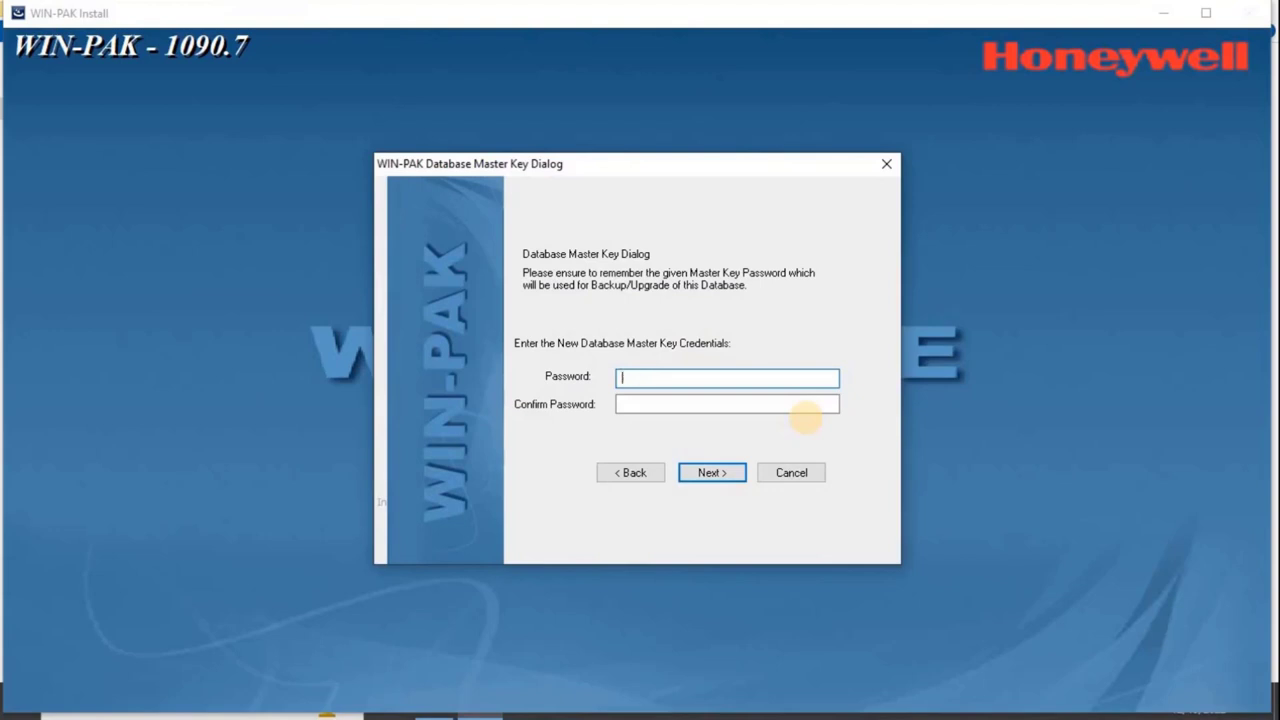
{"action": "type", "text": "password"}
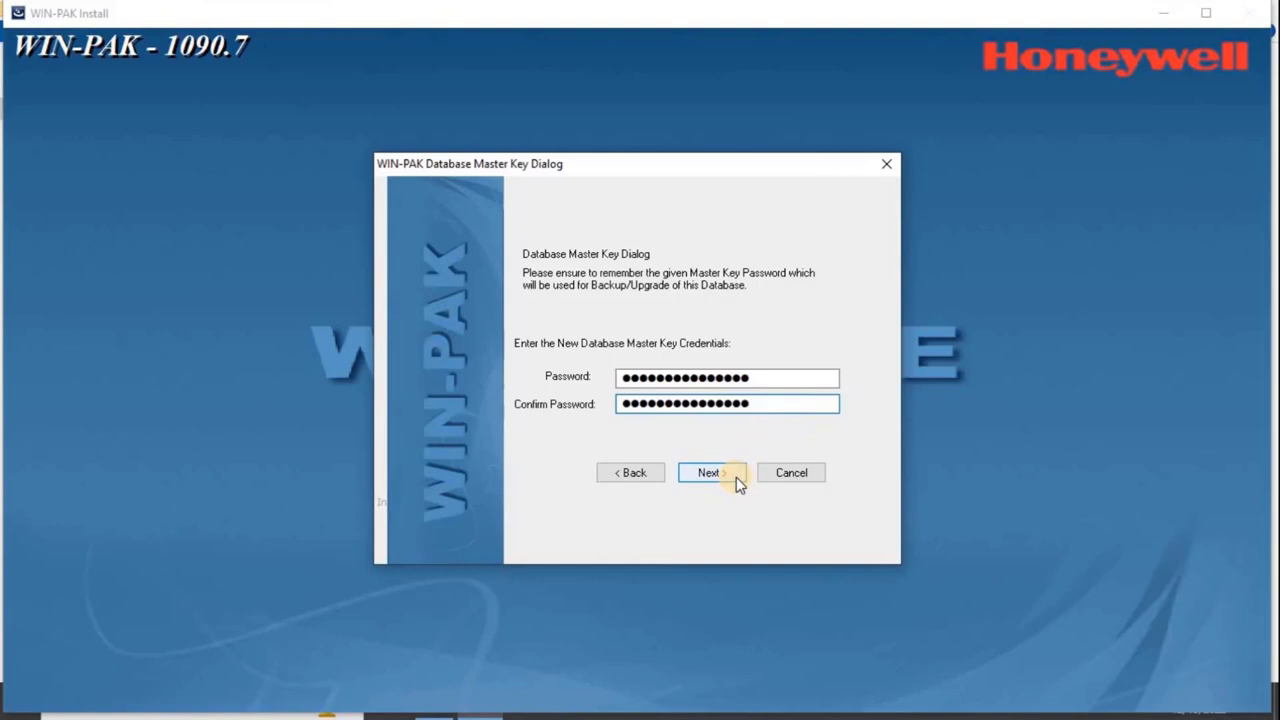
{"action": "left_click", "coordinate": [708, 472]}
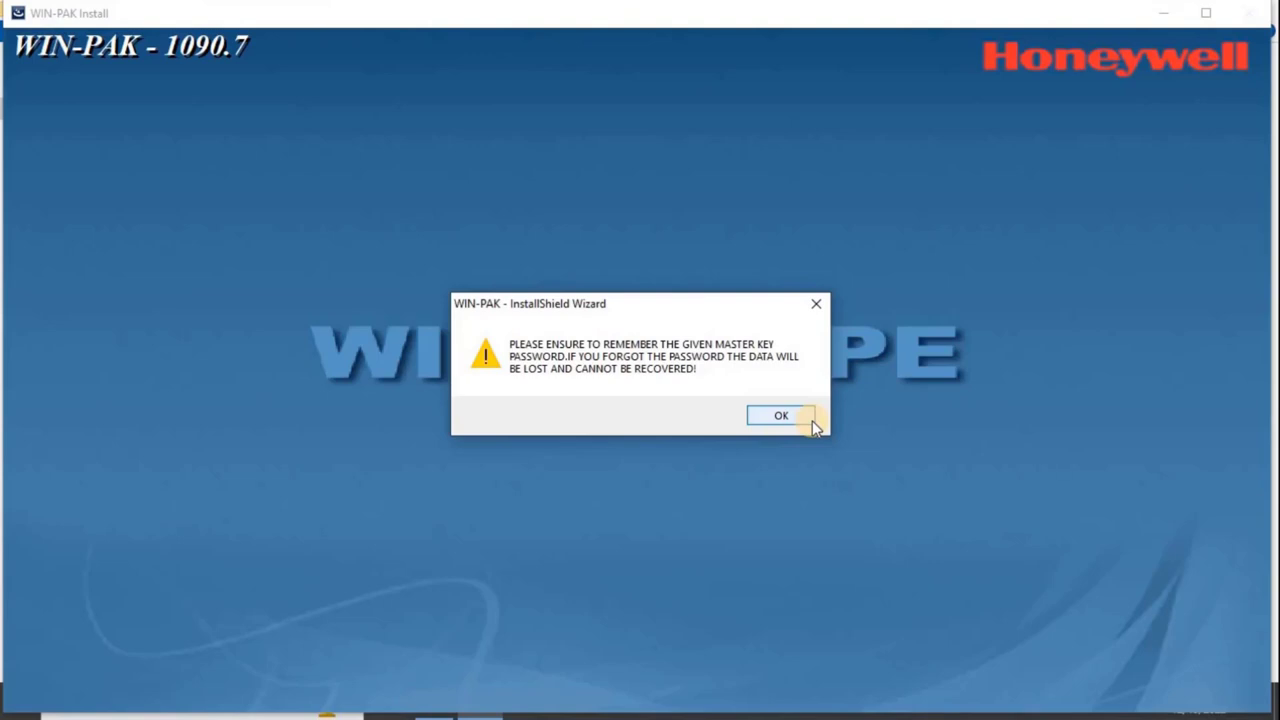
{"action": "left_click", "coordinate": [780, 414]}
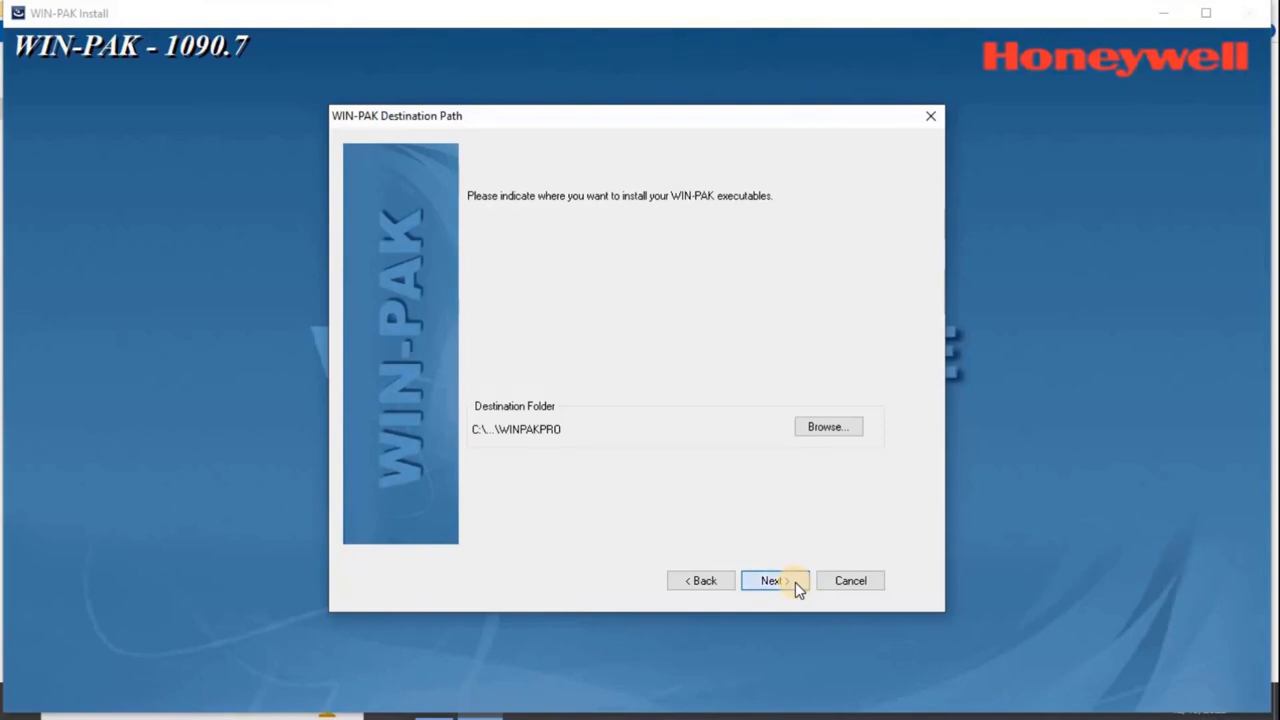
Step: Accept default WINPAKPRO and data folders, automatic database install, and WIN-PAK desktop icons
{"action": "left_click", "coordinate": [772, 580]}
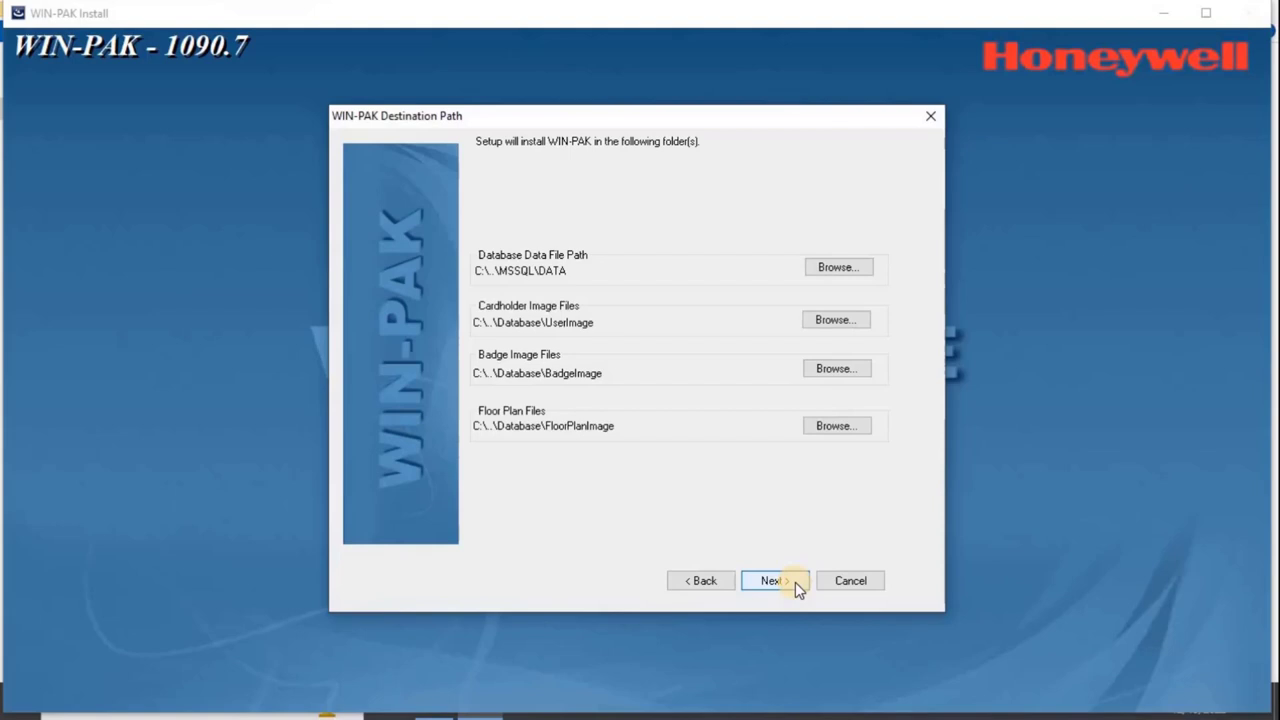
{"action": "left_click", "coordinate": [772, 580]}
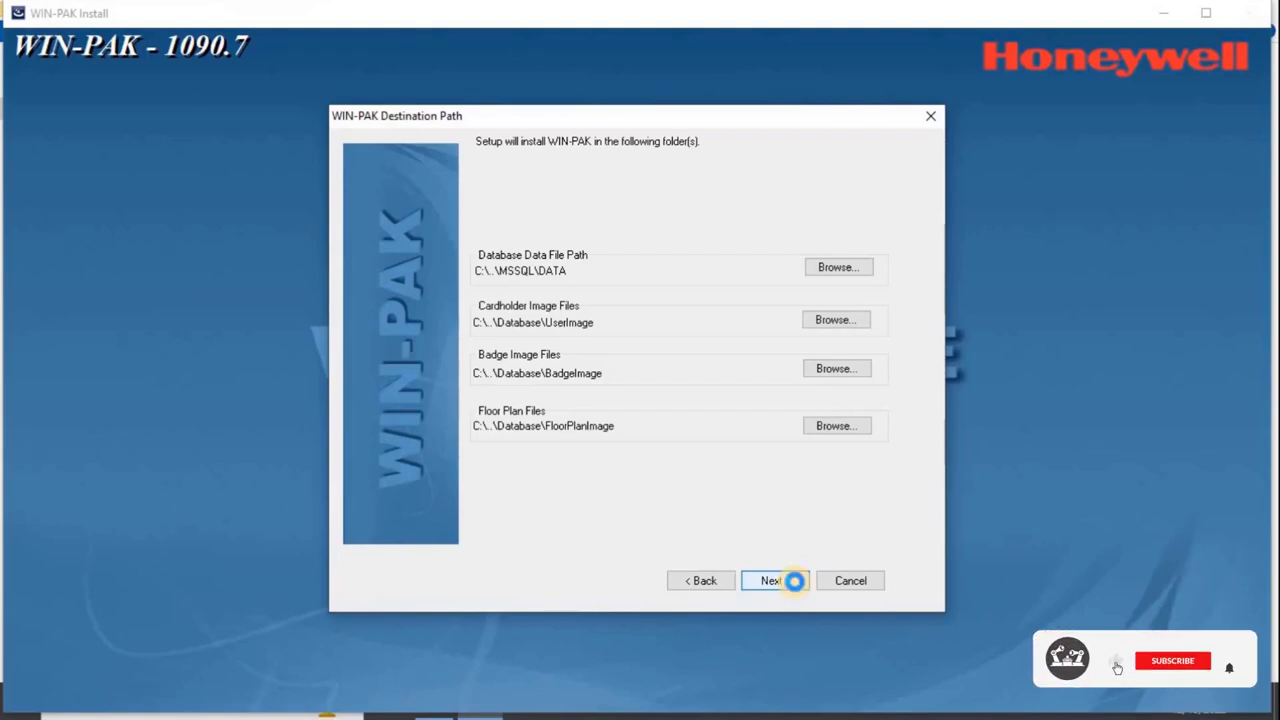
{"action": "left_click", "coordinate": [772, 580]}
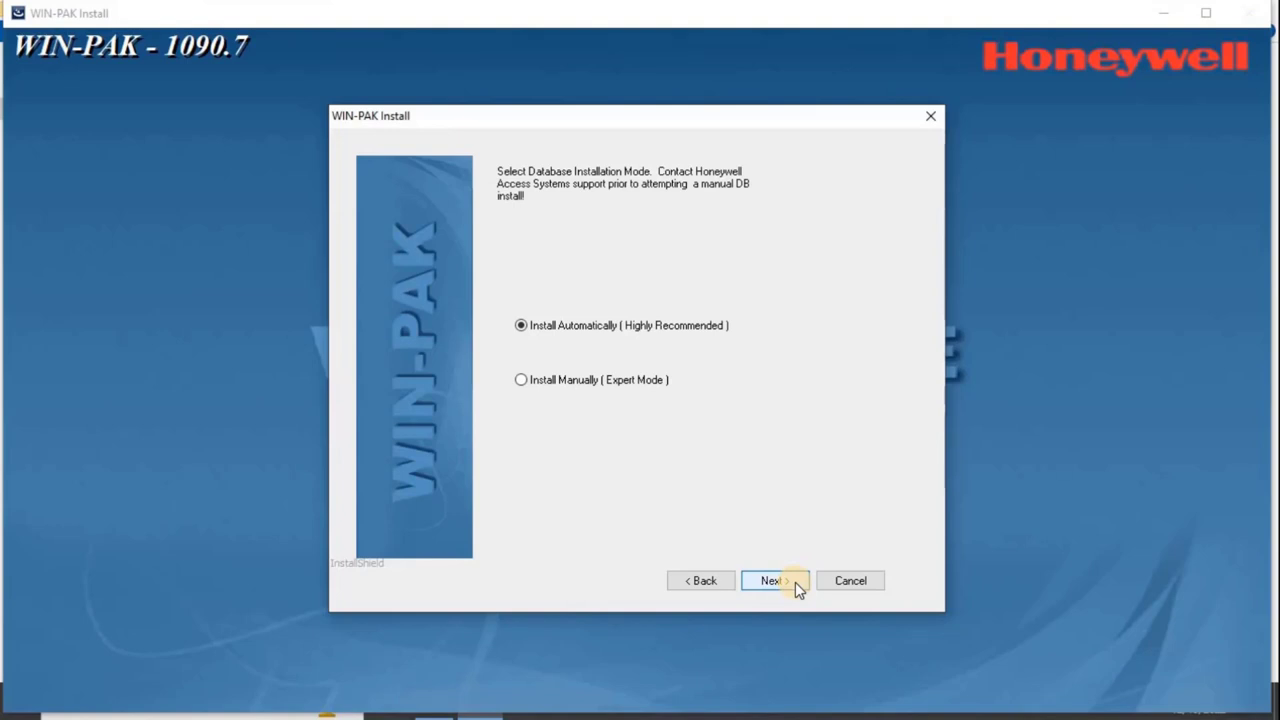
{"action": "left_click", "coordinate": [772, 580]}
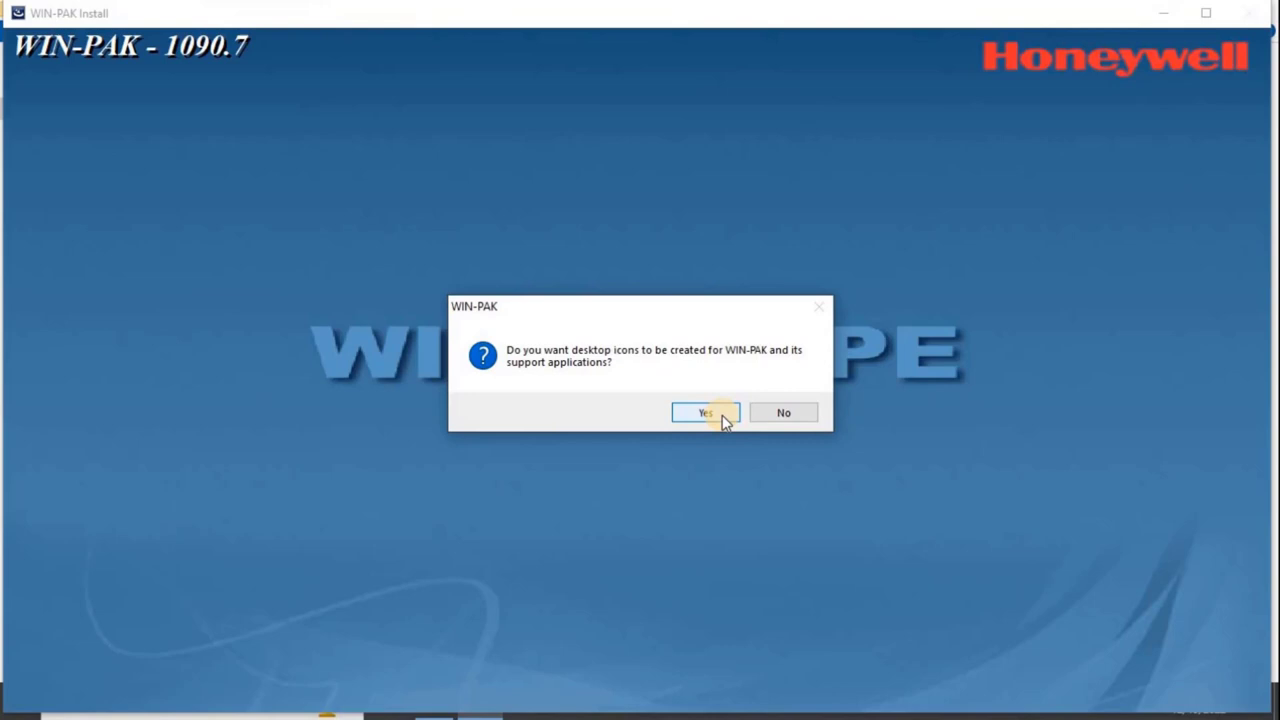
{"action": "left_click", "coordinate": [704, 412]}
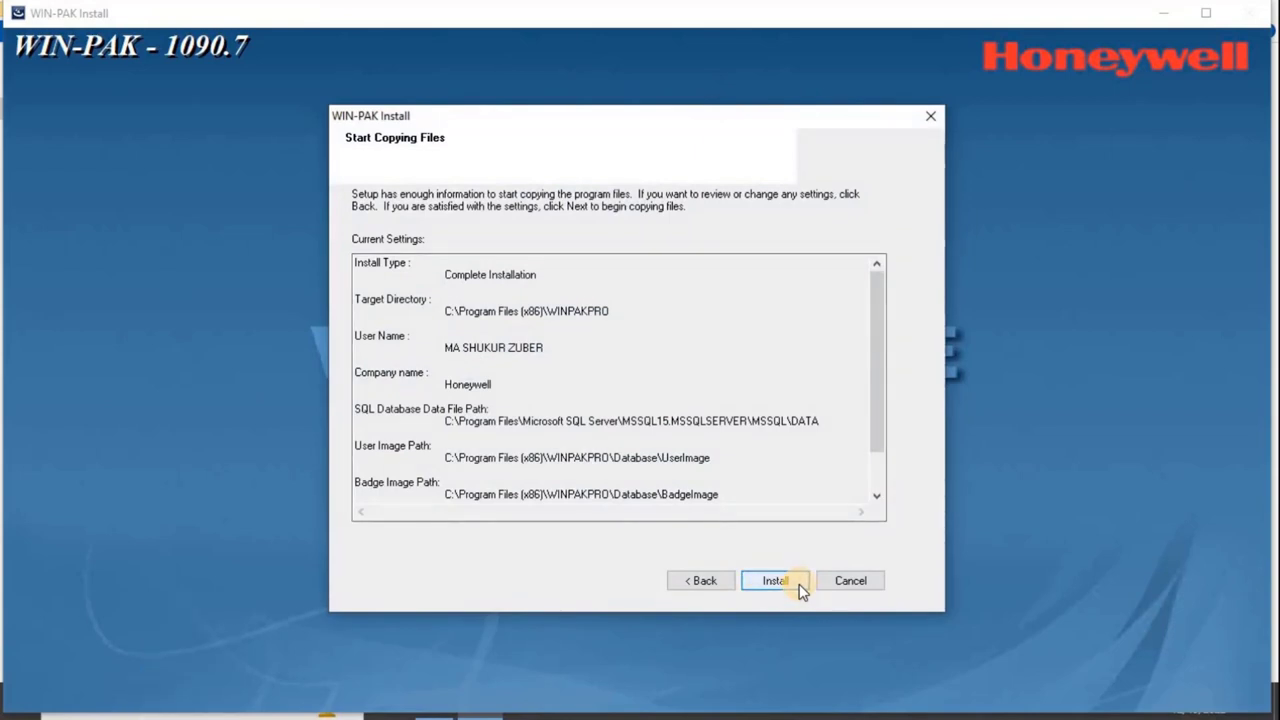
Step: Start copying files and let SQL Express 2019 and WIN-PAK install to completion
{"action": "left_click", "coordinate": [776, 580]}
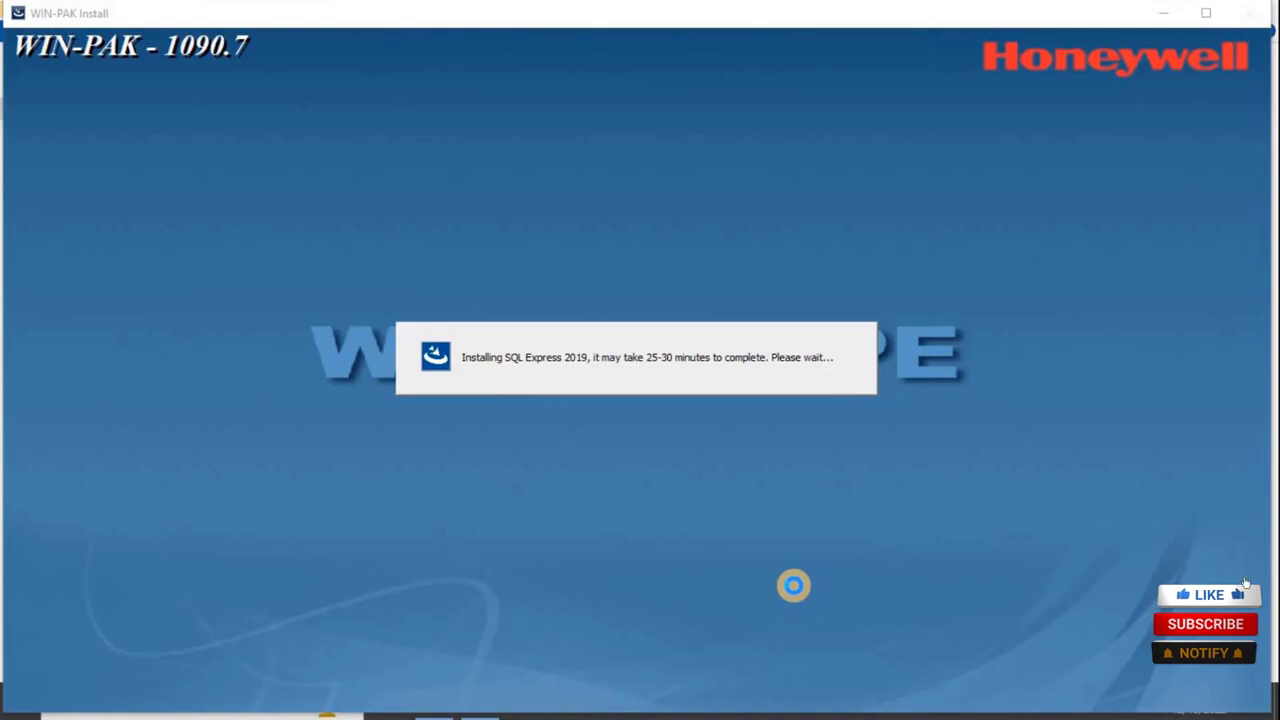
{"action": "left_click", "coordinate": [1208, 594]}
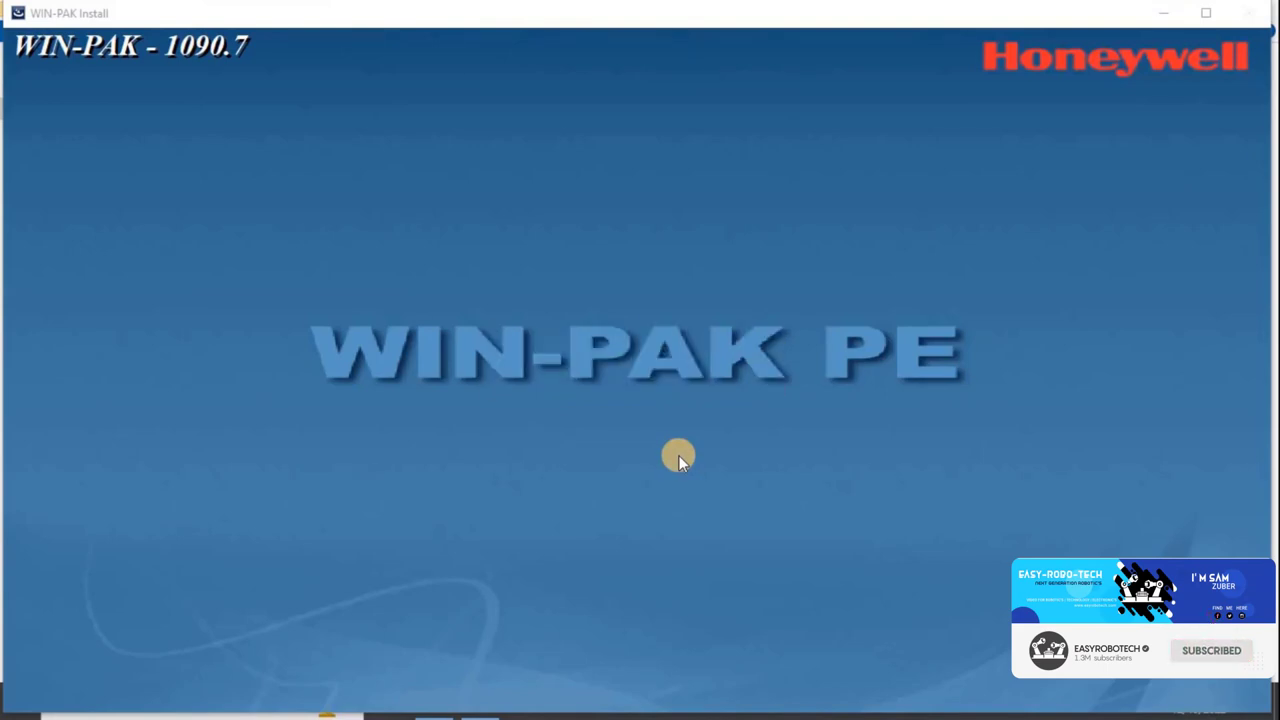
{"action": "mouse_move", "coordinate": [784, 412]}
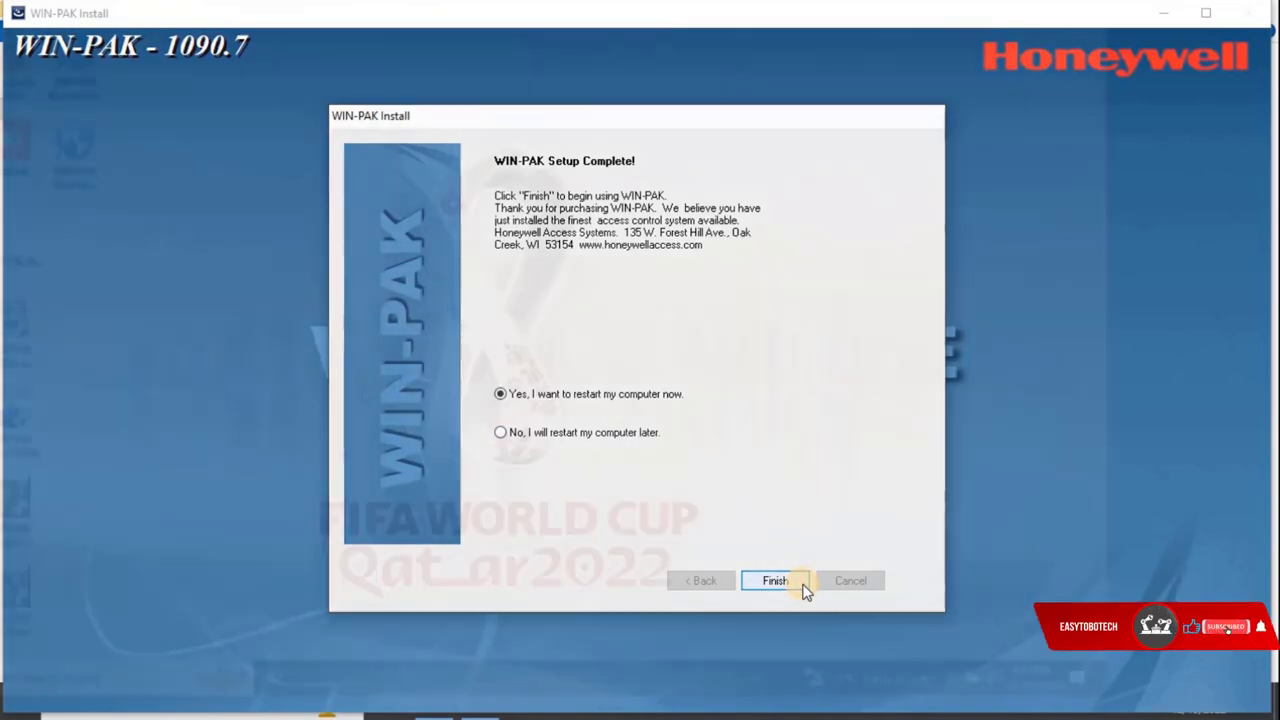
Step: Finish setup with restart now, returning to the desktop with WIN-PAK shortcuts
{"action": "left_click", "coordinate": [774, 580]}
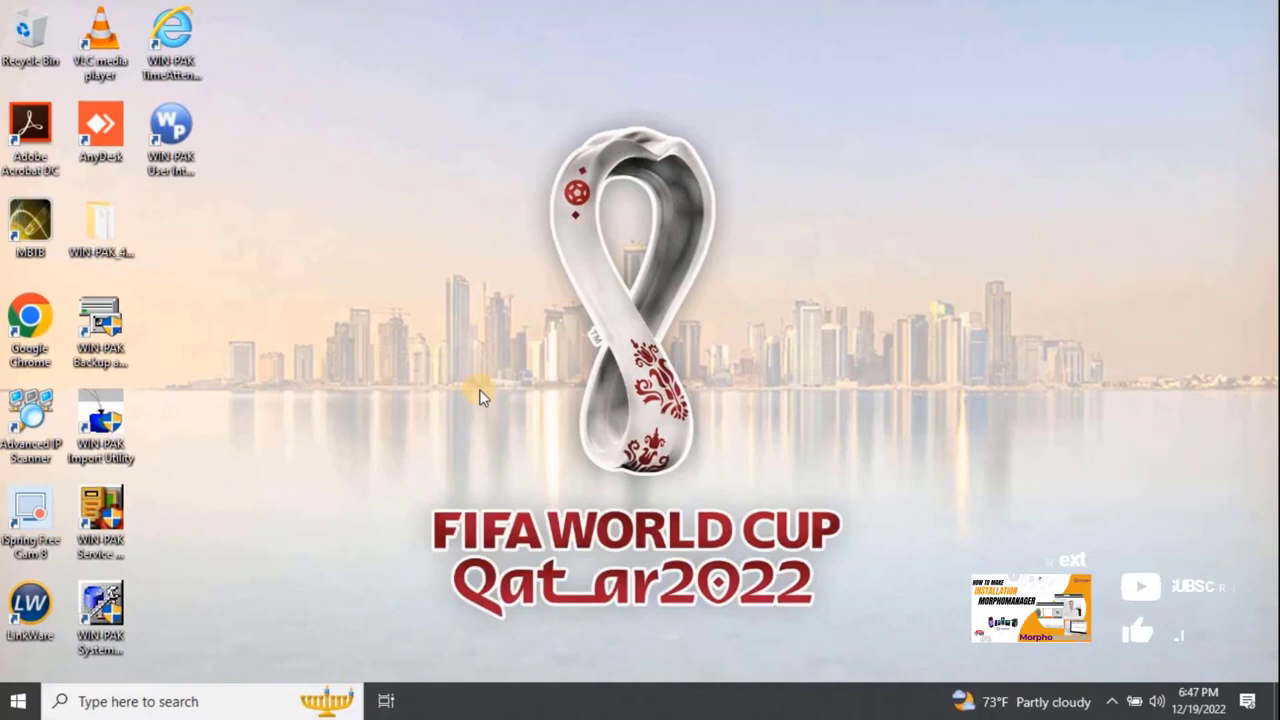
{"action": "left_click", "coordinate": [1136, 630]}
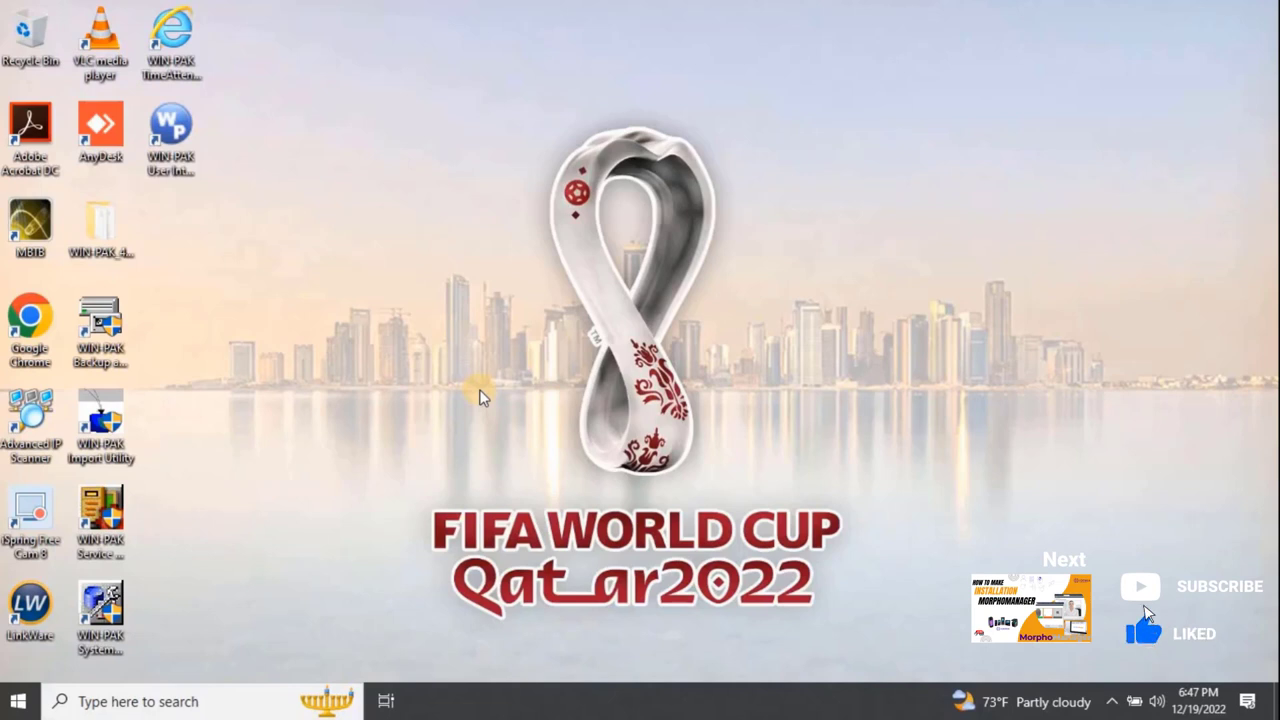
{"action": "left_click", "coordinate": [1140, 586]}
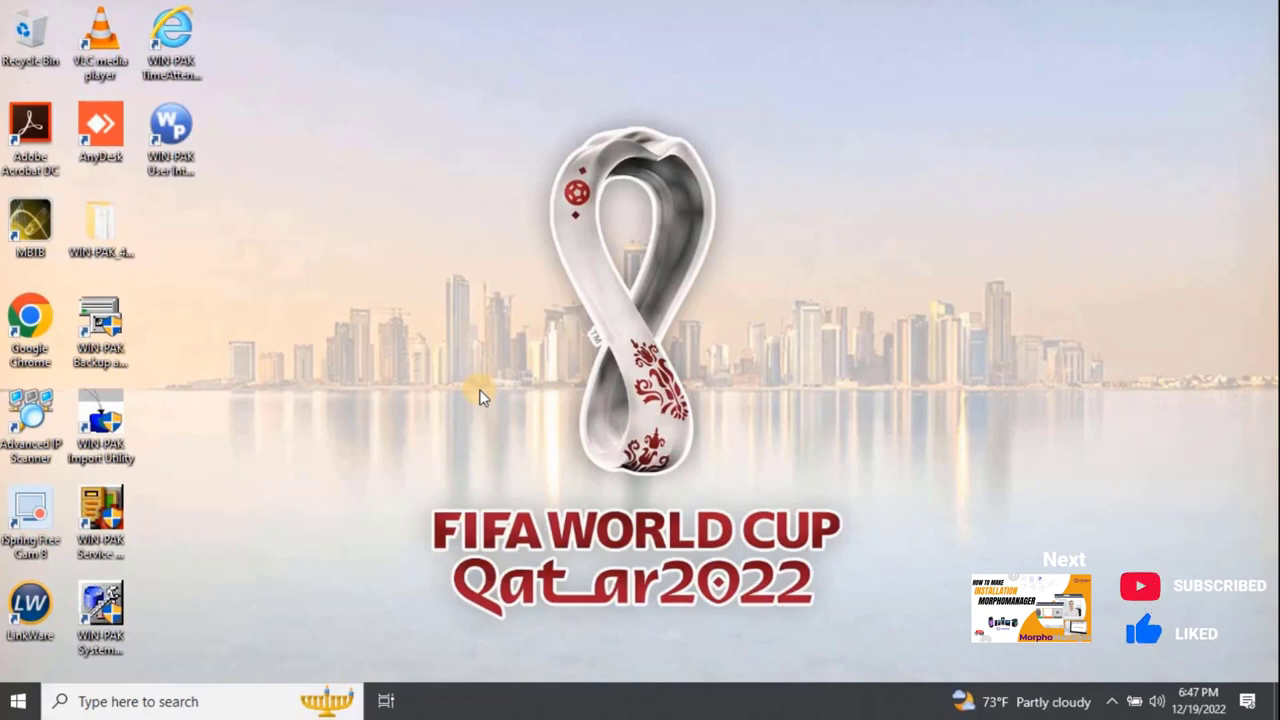